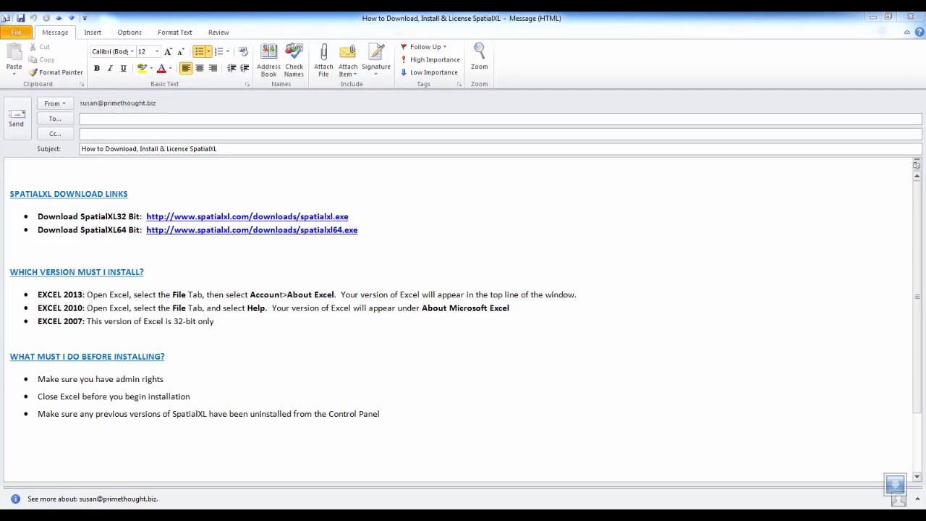
mouse_move(605, 421)
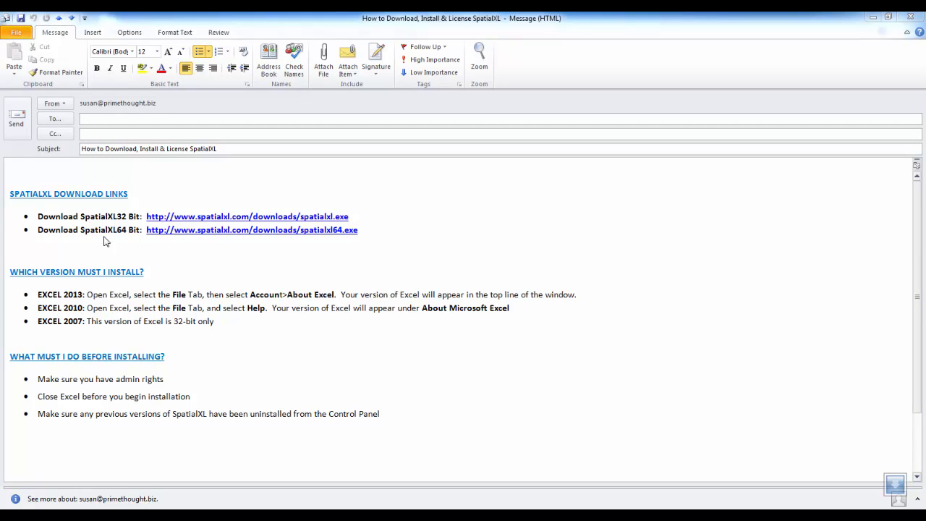
mouse_move(63, 318)
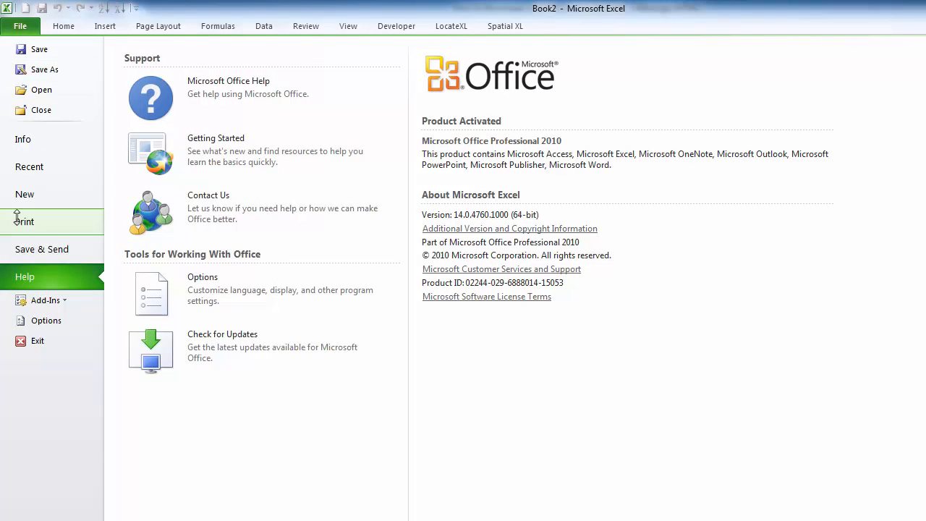
mouse_move(202, 261)
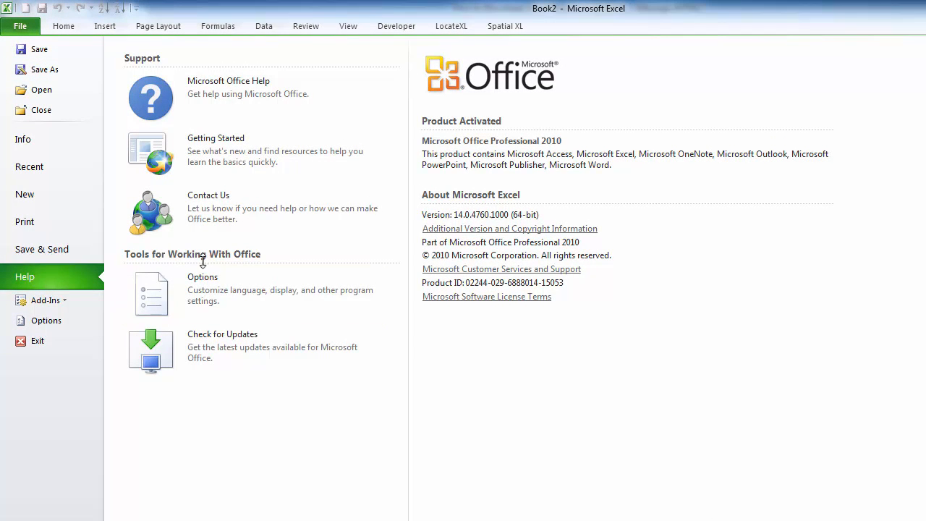
mouse_move(509, 239)
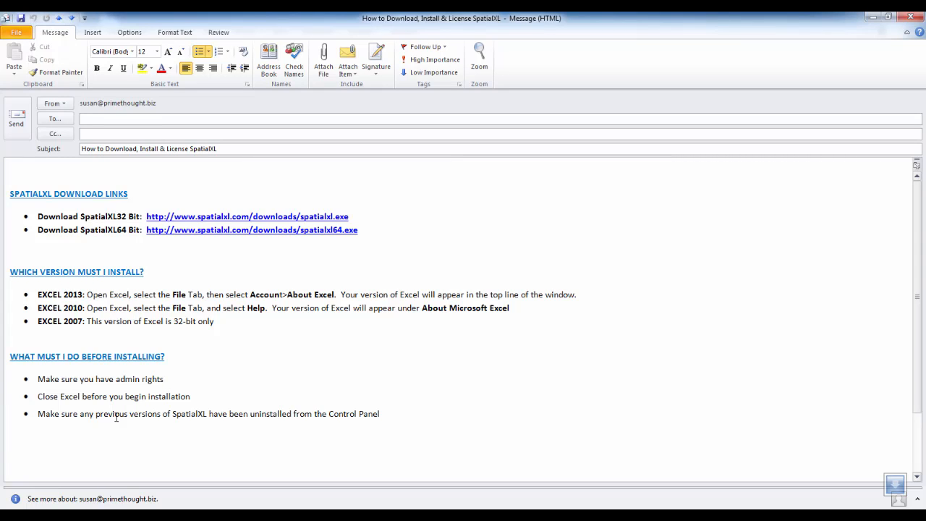
Return to the SpatialXL instructions e-mail after confirming Excel is 64-bit Office 2010
left_click(163, 379)
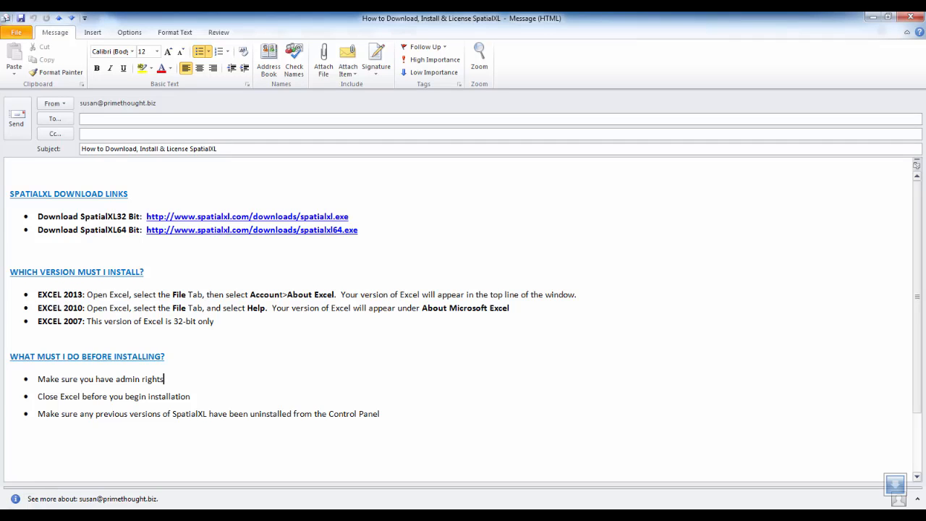
Check Control Panel's installed programs list for existing SpatialXL64 and RouteXL versions
left_click(7, 513)
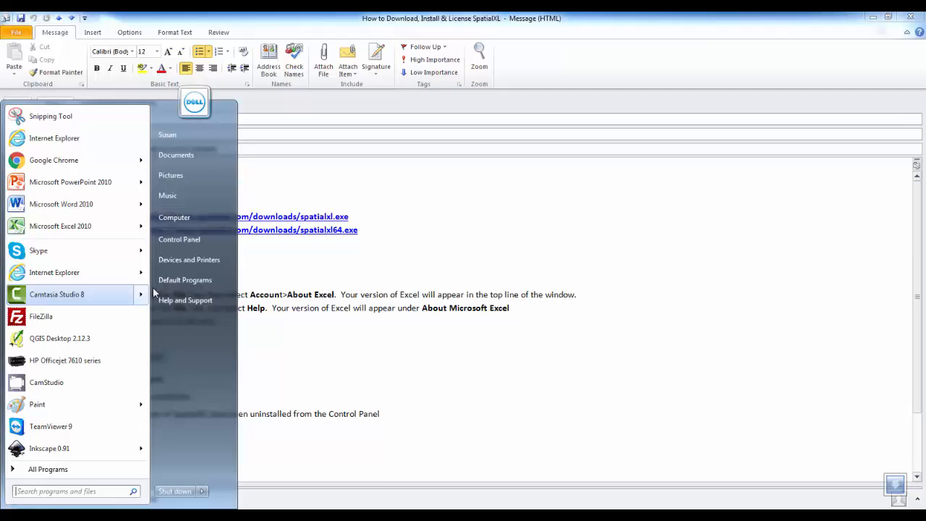
left_click(180, 238)
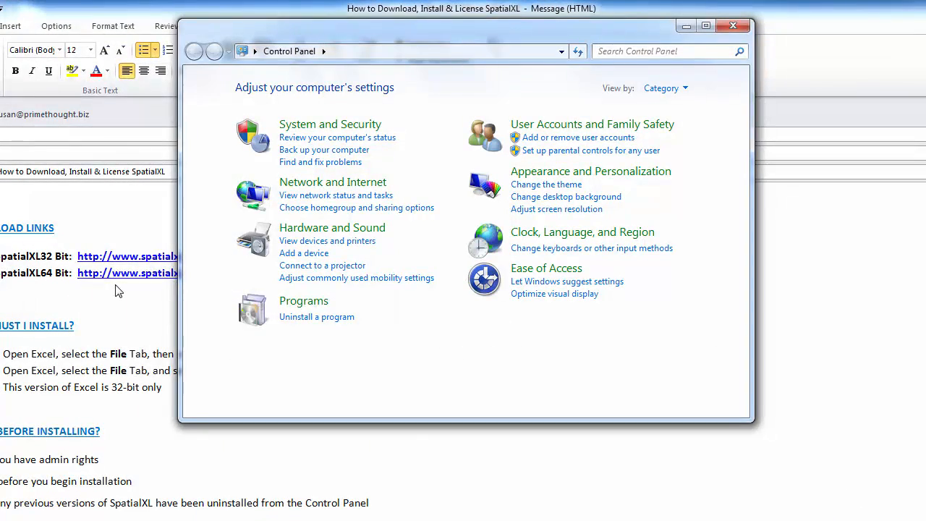
left_click(316, 315)
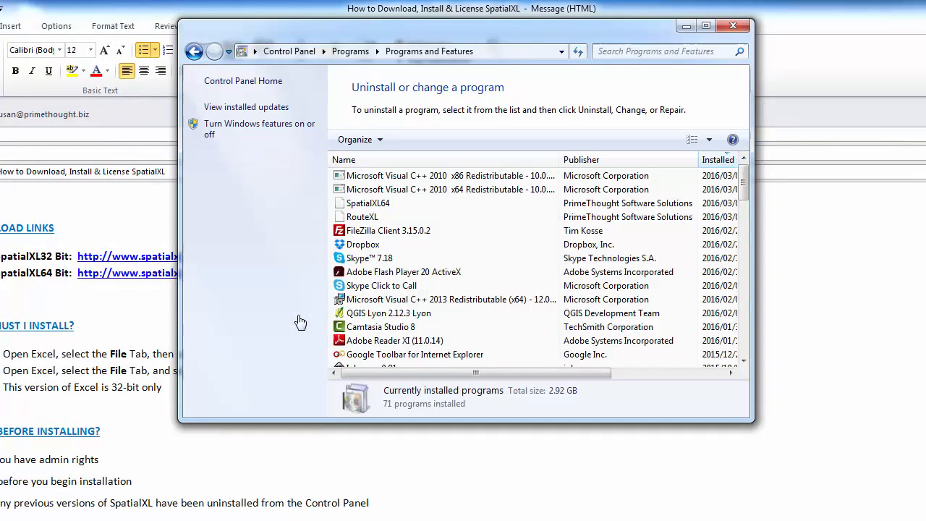
left_click(368, 203)
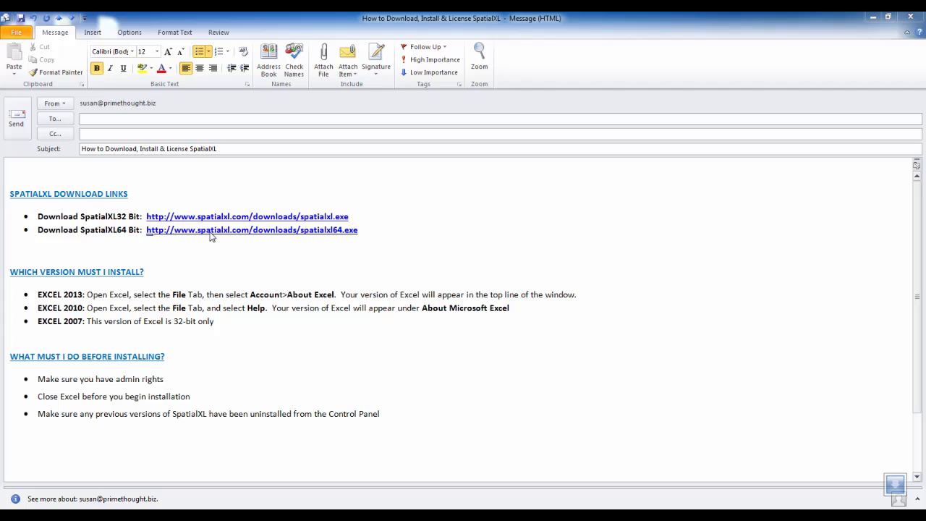
mouse_move(182, 238)
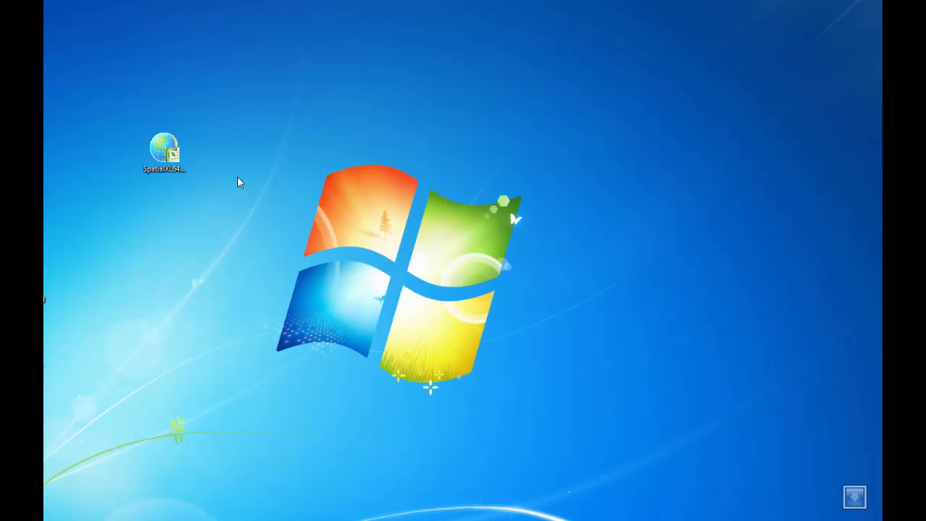
mouse_move(202, 162)
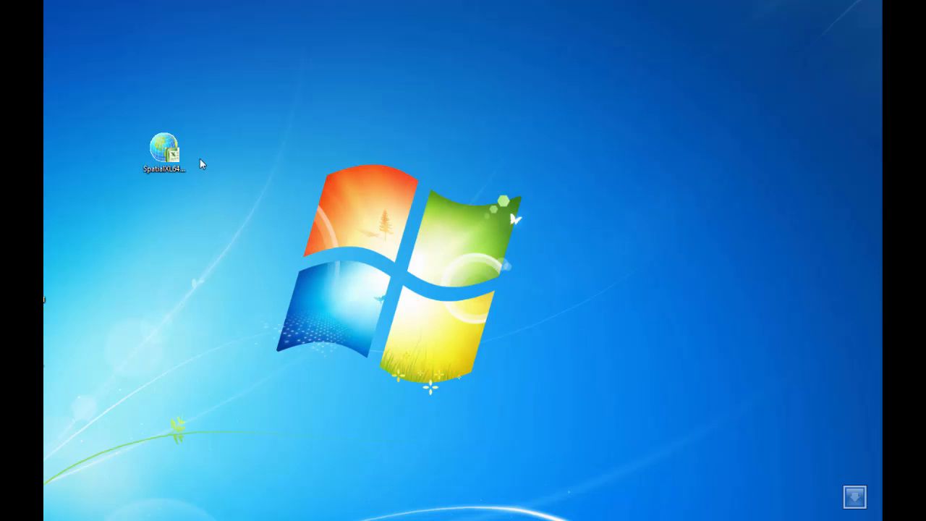
Launch the SpatialXL64 installer from the desktop and begin the install
double_click(165, 149)
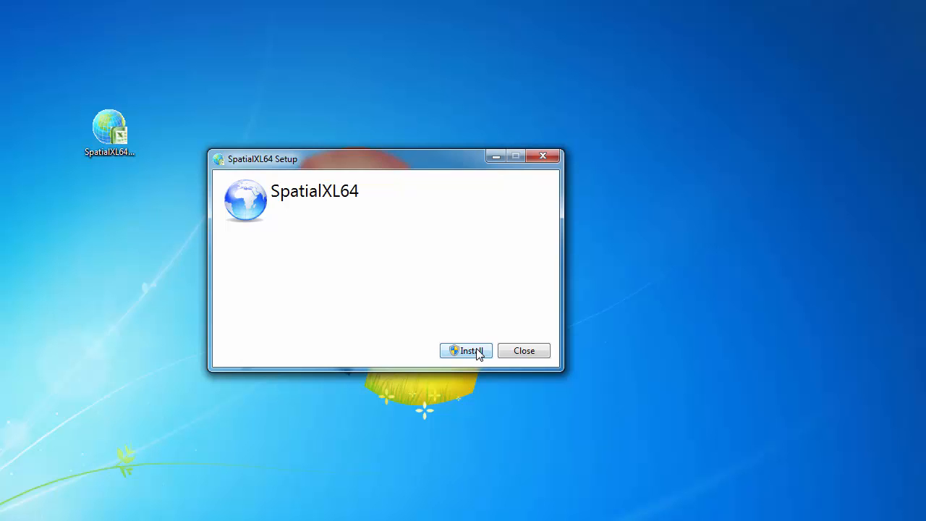
left_click(466, 351)
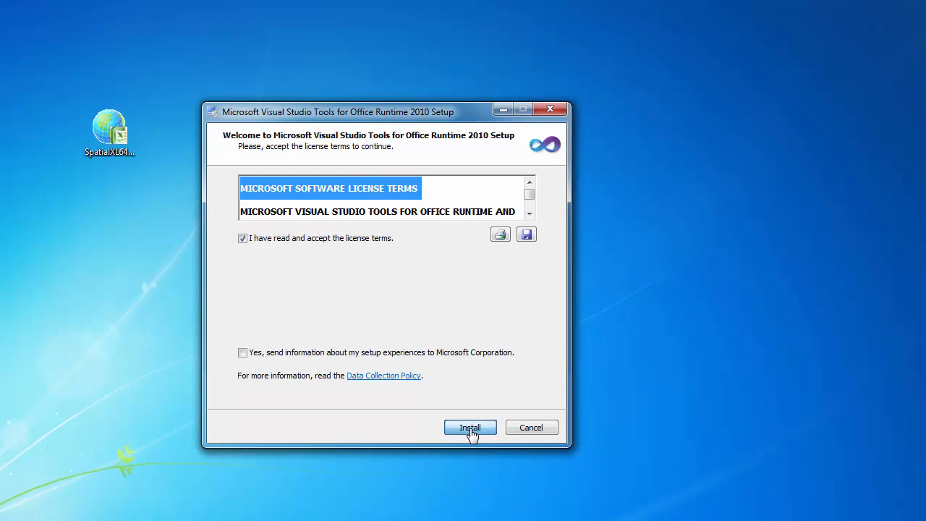
Install the Visual Studio Tools for Office Runtime 2010 prerequisite and finish its wizard
left_click(469, 426)
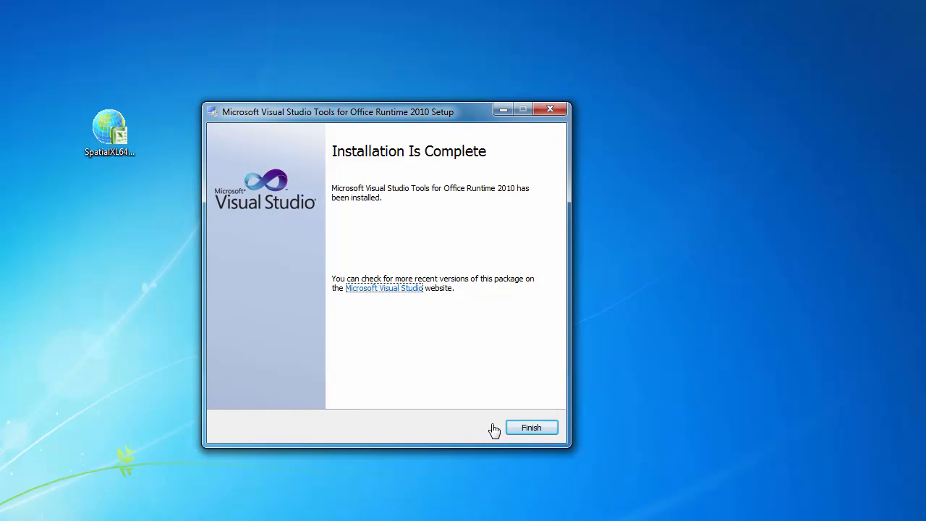
left_click(531, 427)
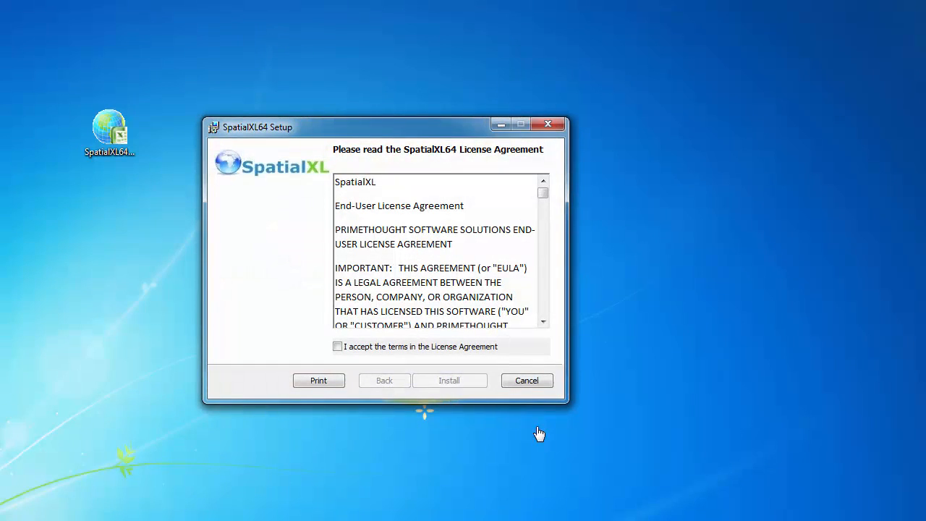
Accept the SpatialXL64 licence terms, complete the installation and close the setup
left_click(337, 346)
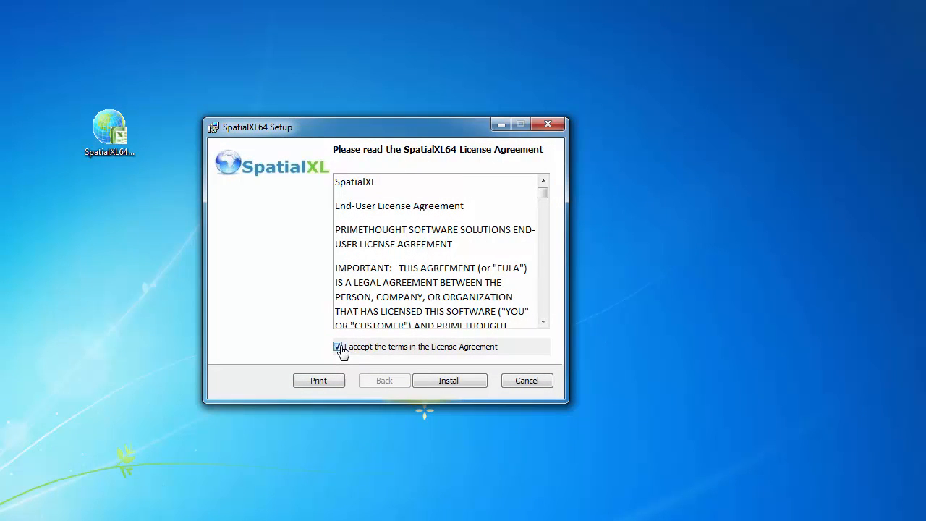
left_click(449, 379)
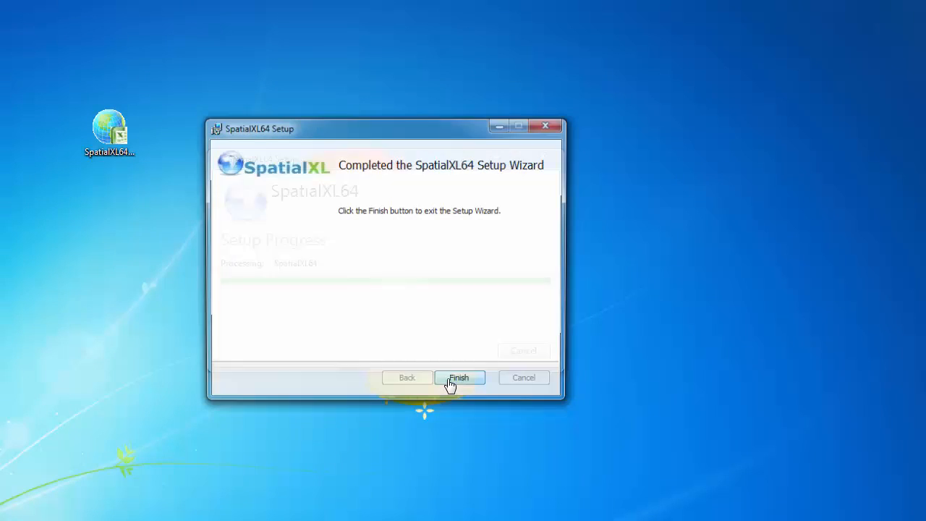
left_click(459, 376)
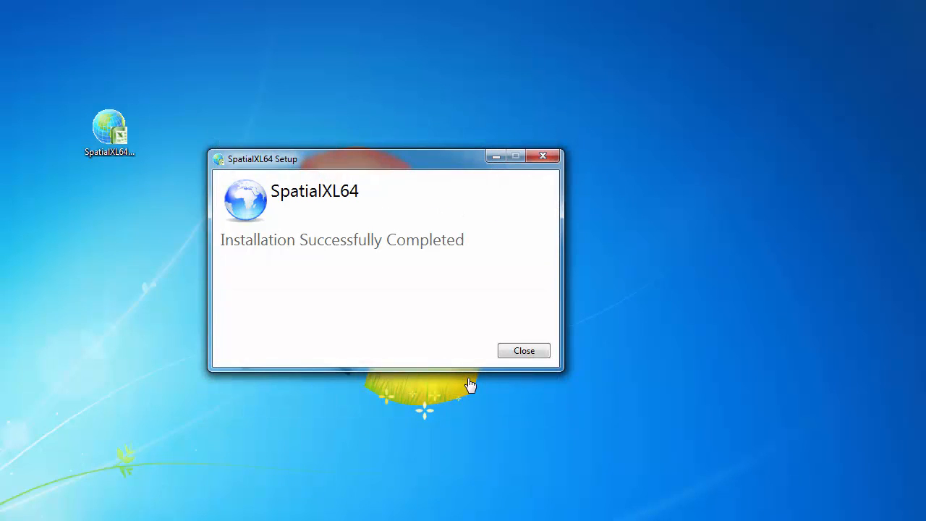
left_click(523, 350)
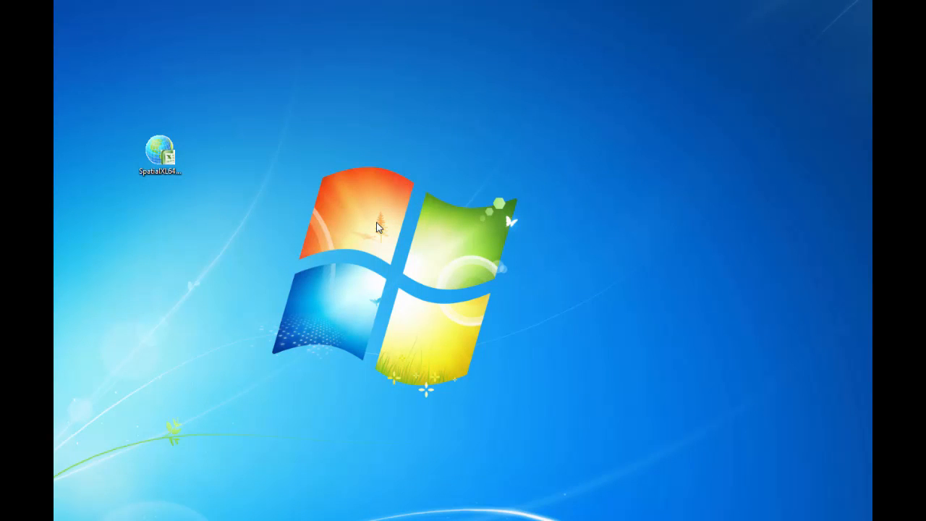
mouse_move(168, 431)
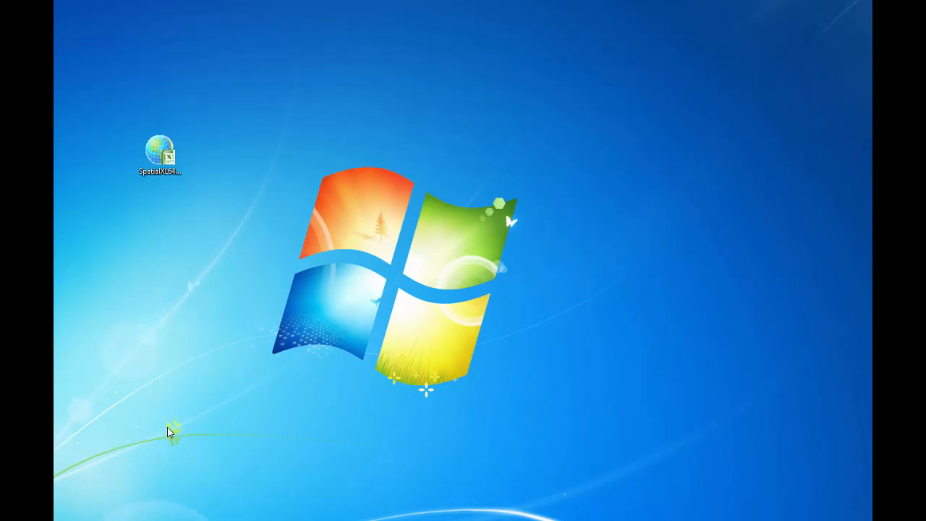
double_click(159, 152)
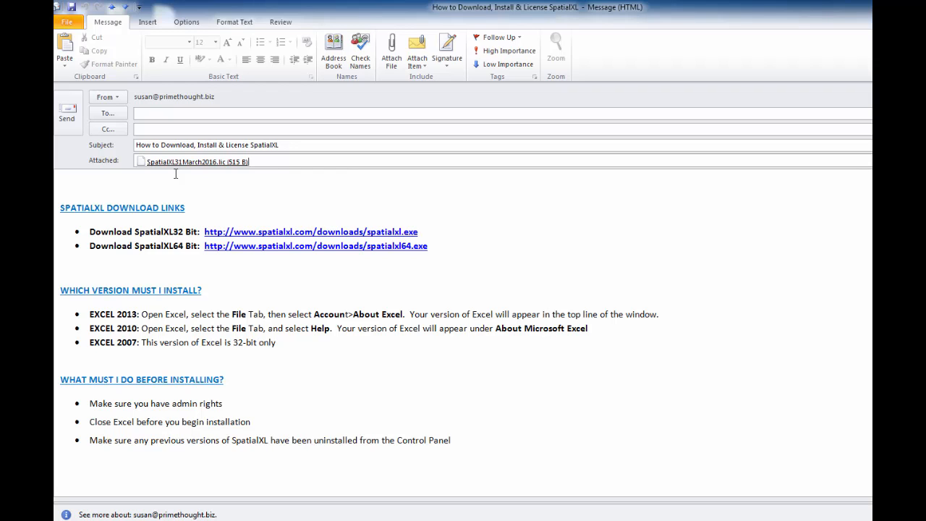
Save the .lic licence attachment from the e-mail to the Desktop
right_click(197, 162)
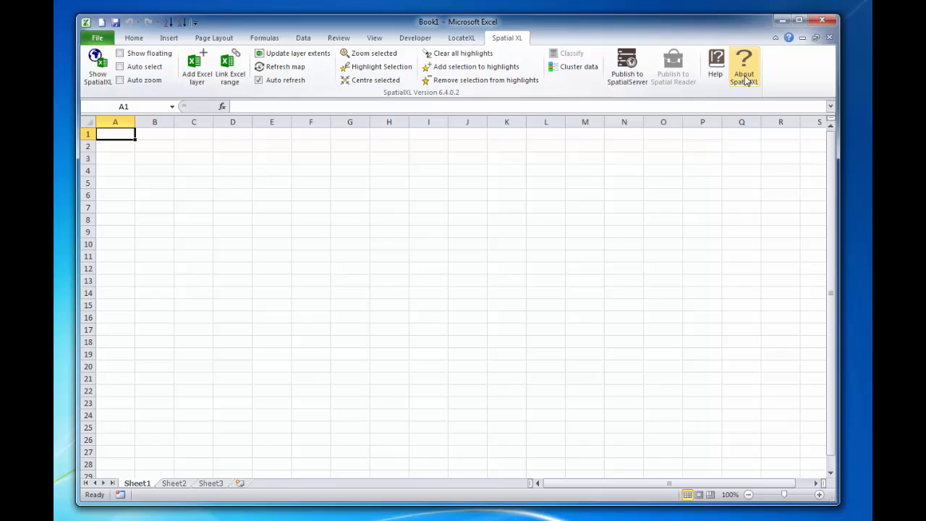
From About SpatialXL, start Update License with the Local License File option
left_click(744, 65)
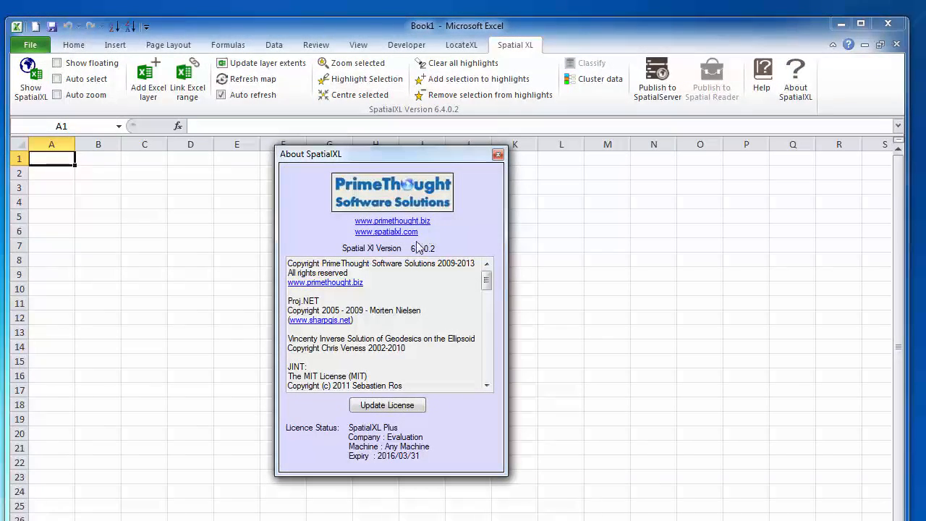
left_click(387, 405)
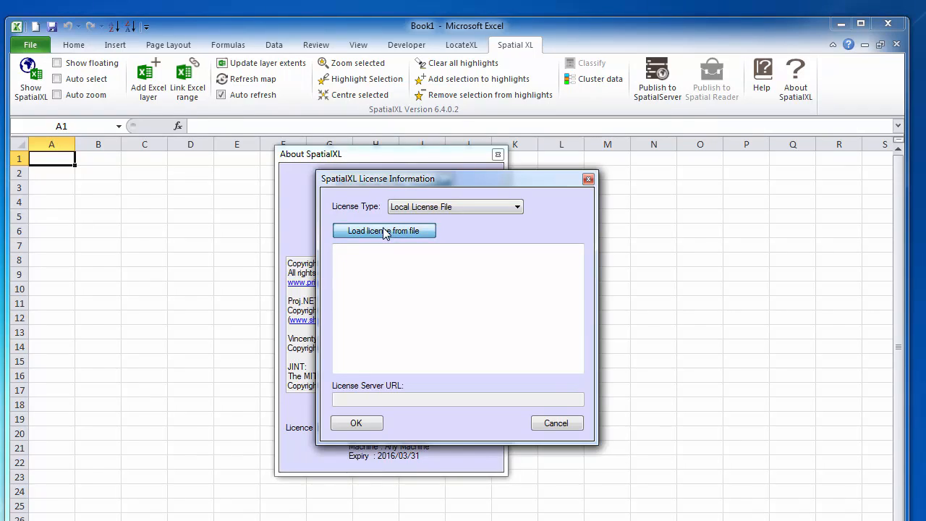
Load the SpatialXL31March2016.lic licence from the Desktop and close the About box
left_click(384, 230)
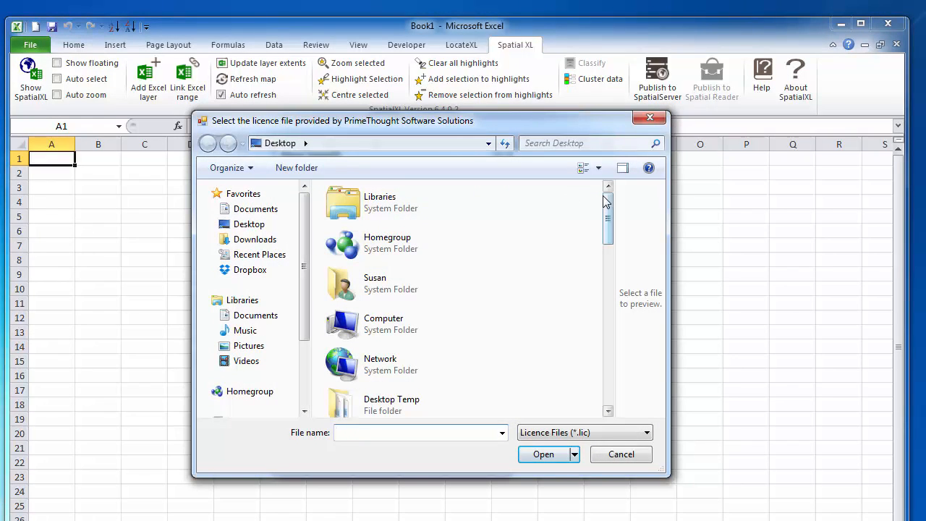
left_click_drag(606, 217, 606, 383)
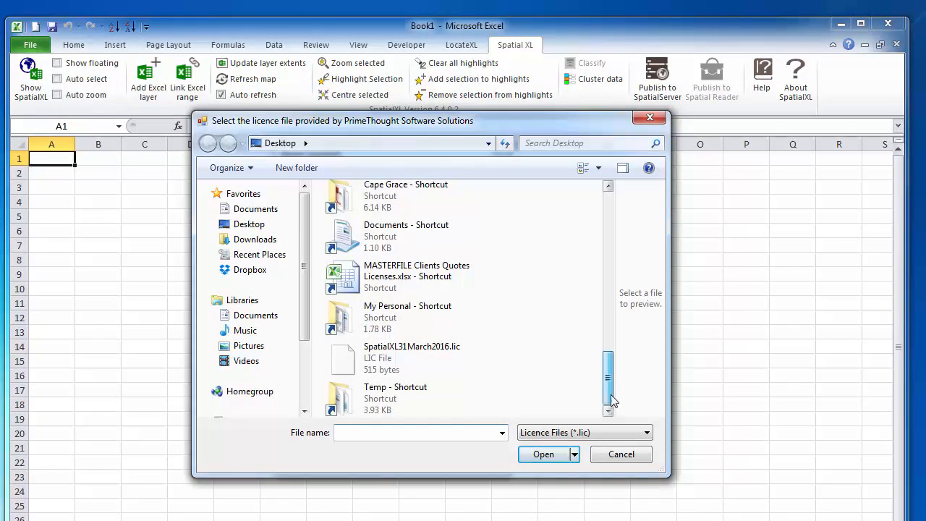
left_click(411, 357)
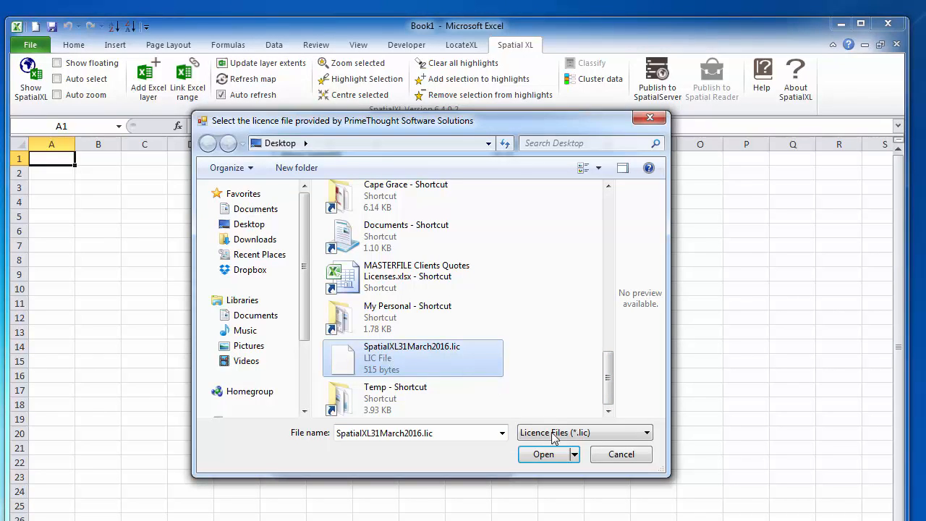
left_click(544, 455)
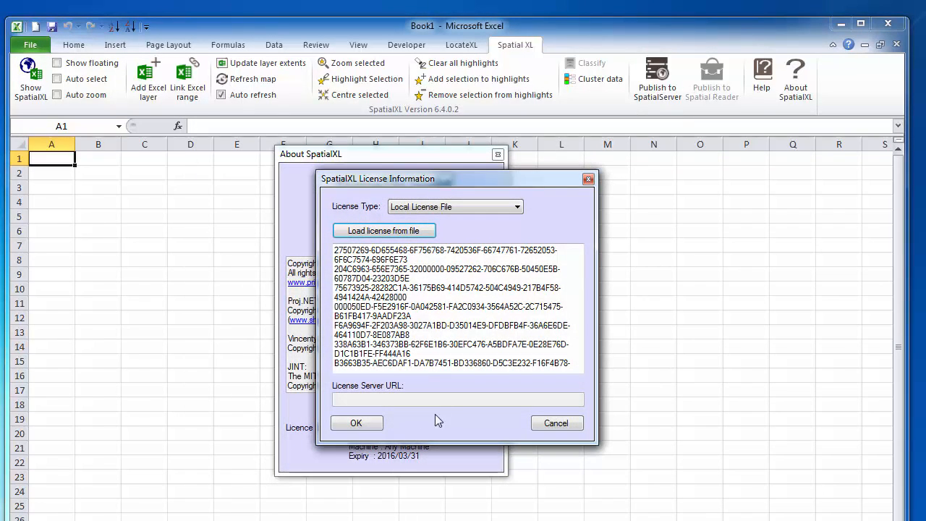
left_click(555, 422)
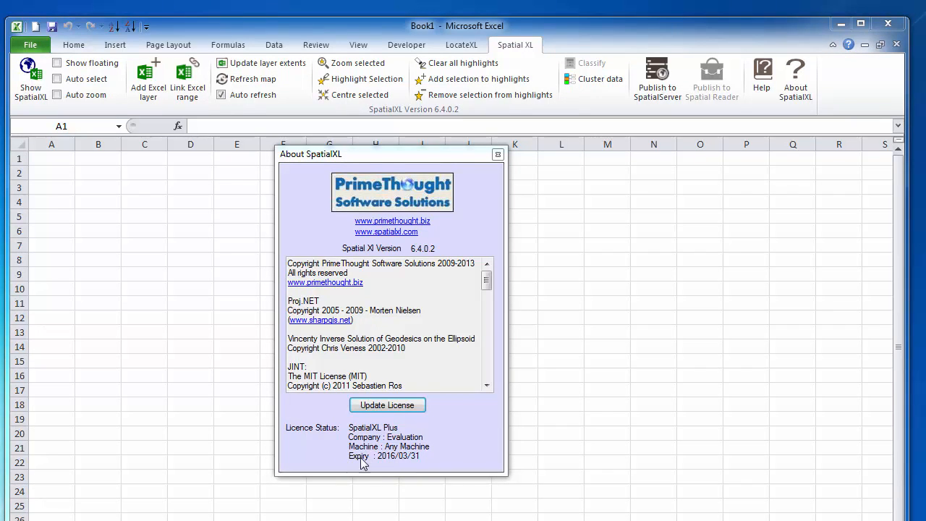
left_click(497, 153)
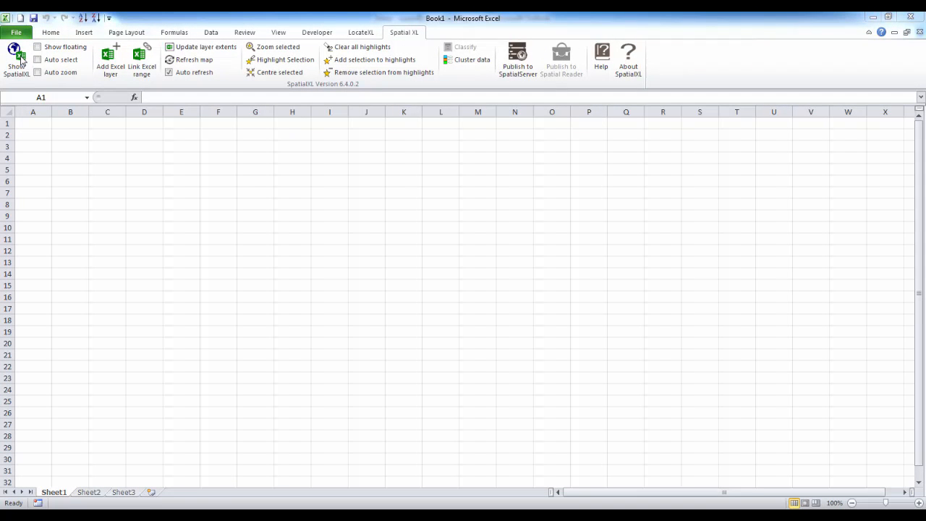
Show the SpatialXL map pane beside the sheet and dismiss the 21-day expiry warning
left_click(16, 57)
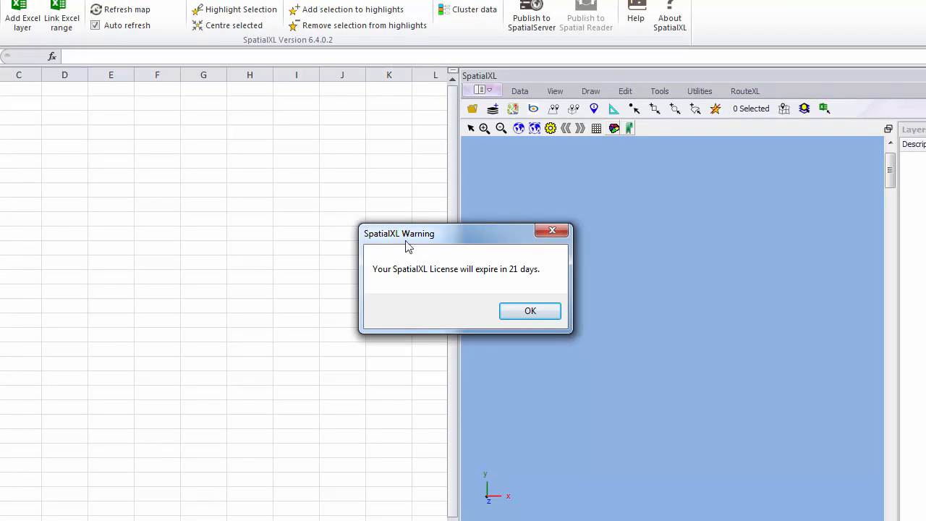
mouse_move(423, 355)
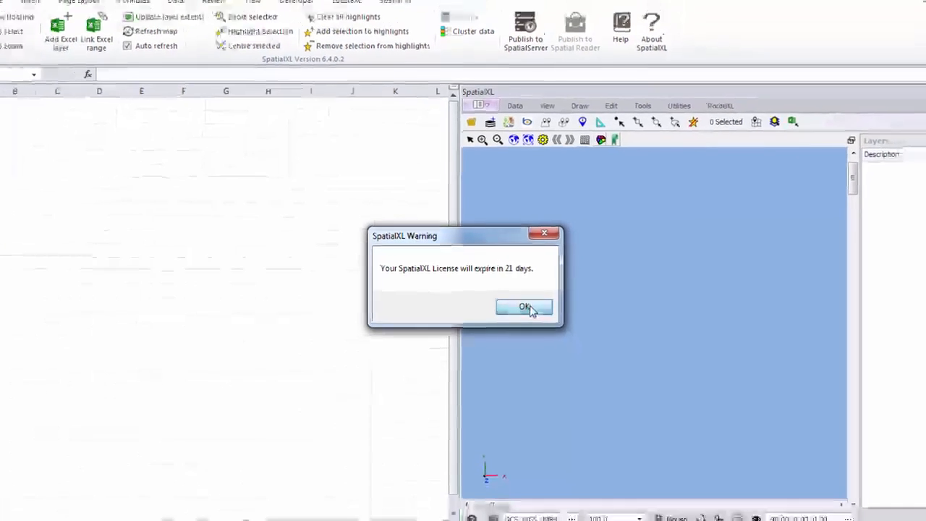
left_click(524, 307)
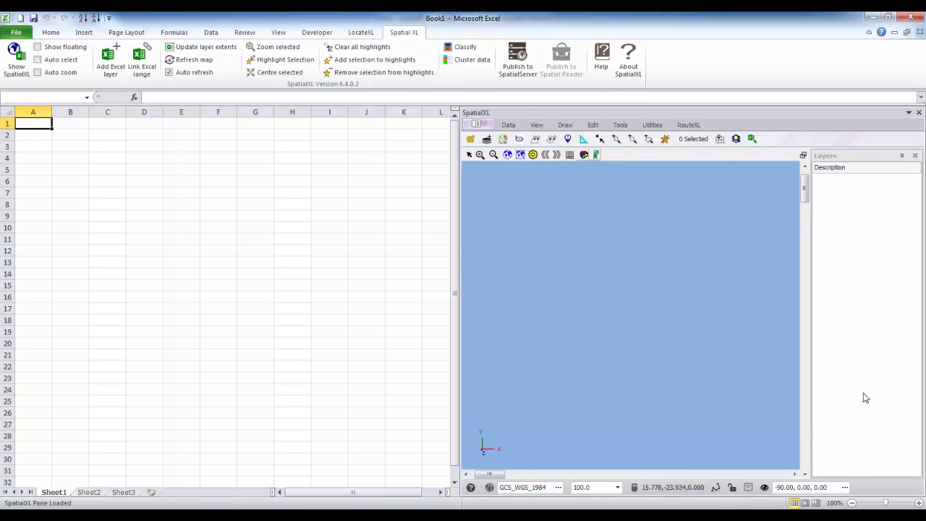
mouse_move(298, 298)
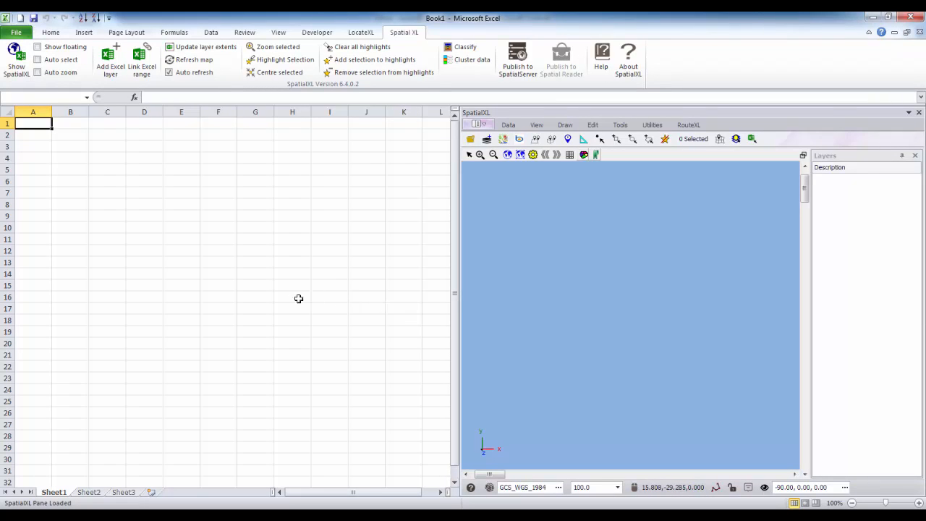